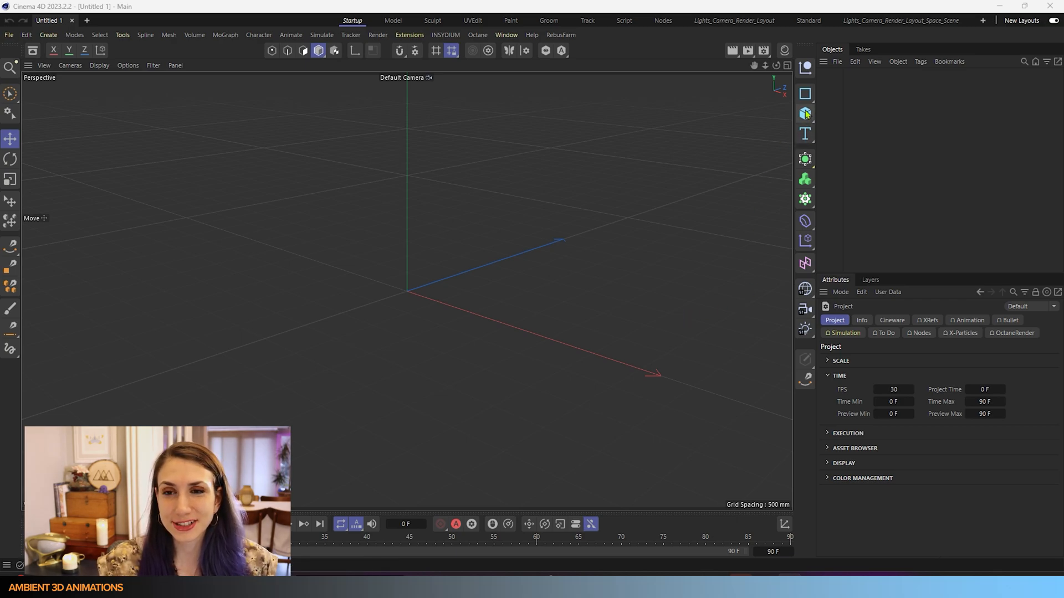
{"action": "mouse_move", "coordinate": [805, 113]}
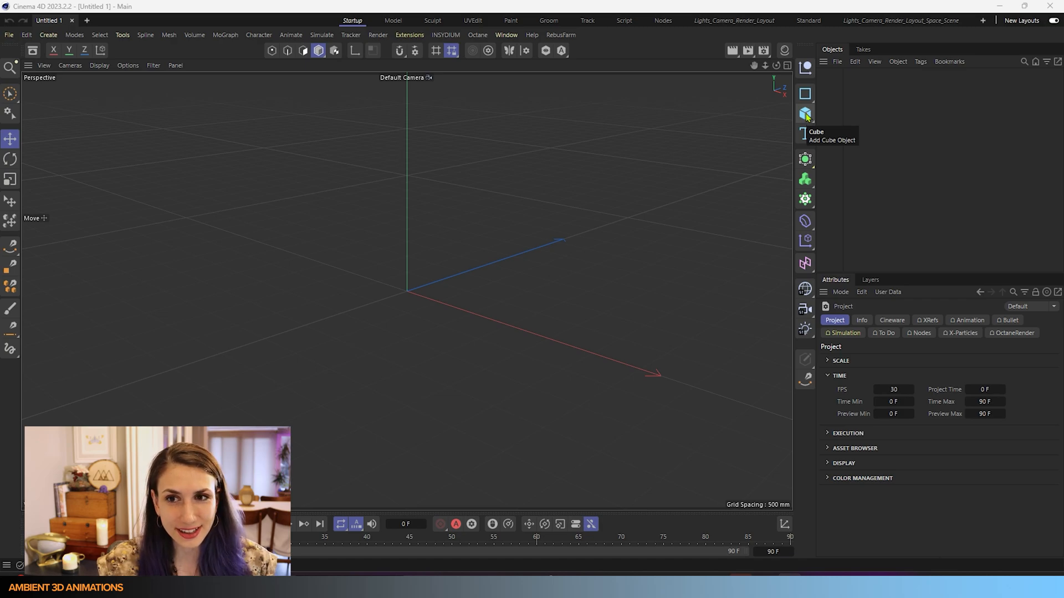
- Add a default 2000 mm Cube object from the object palette
{"action": "left_click", "coordinate": [805, 113]}
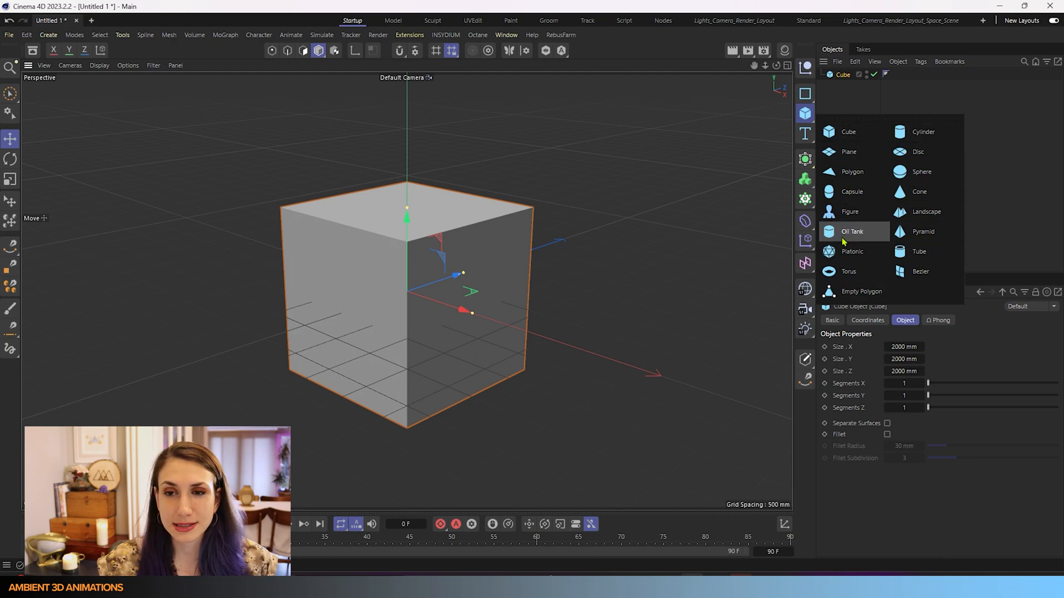
{"action": "mouse_move", "coordinate": [849, 271]}
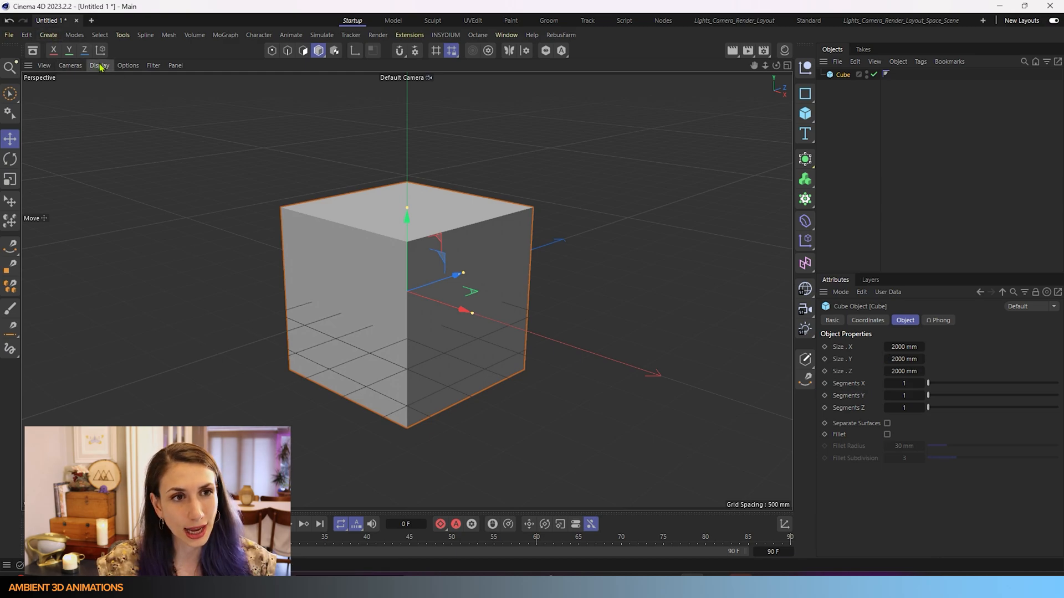
- Set the cube's Segments X, Y and Z to 4 in the Object tab
{"action": "left_click", "coordinate": [99, 65]}
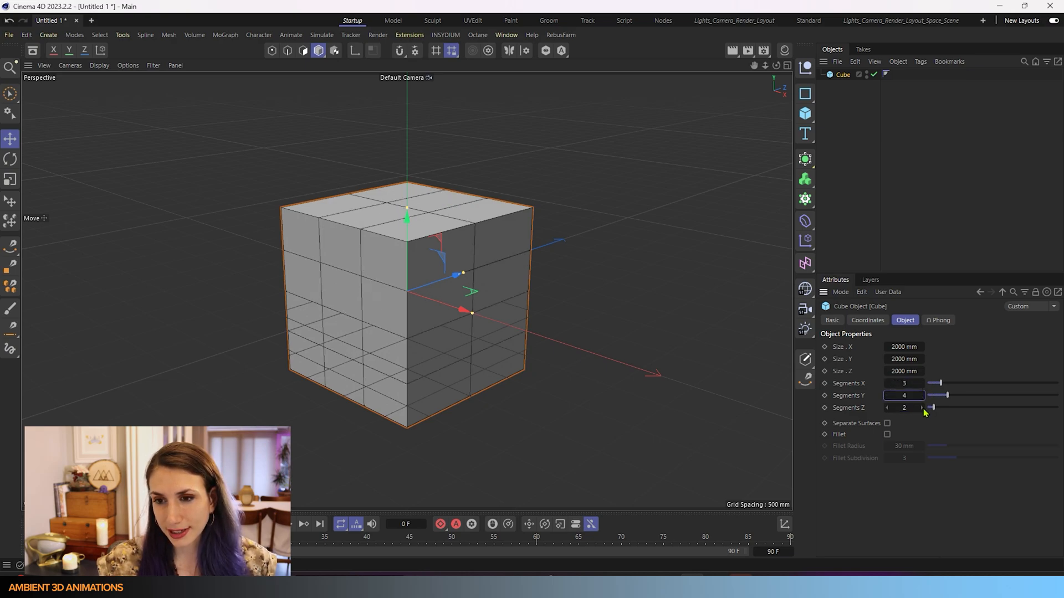
{"action": "left_click", "coordinate": [921, 407]}
{"action": "type", "text": "4"}
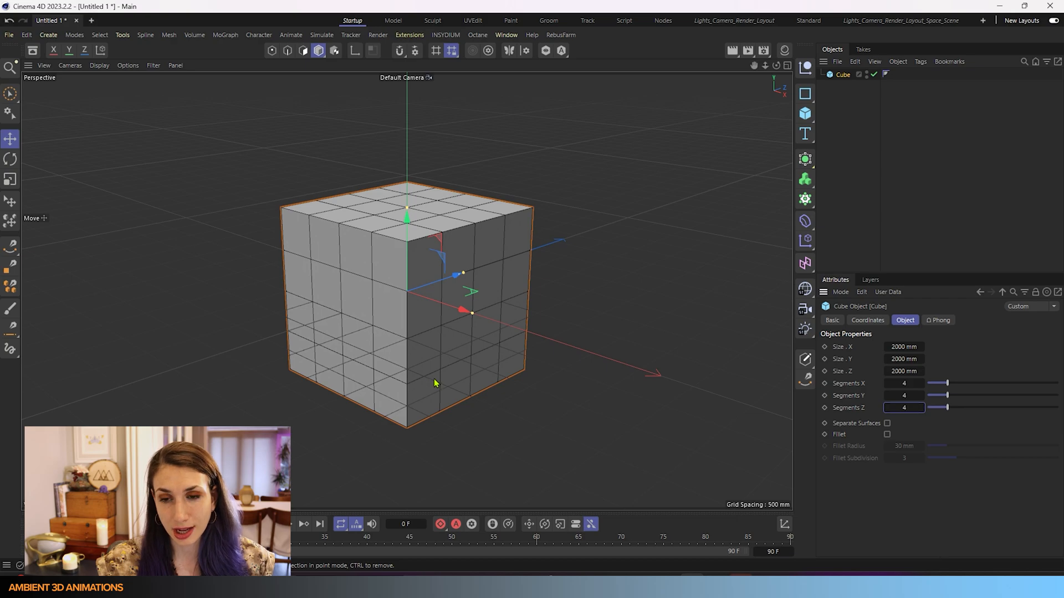
{"action": "mouse_move", "coordinate": [806, 358]}
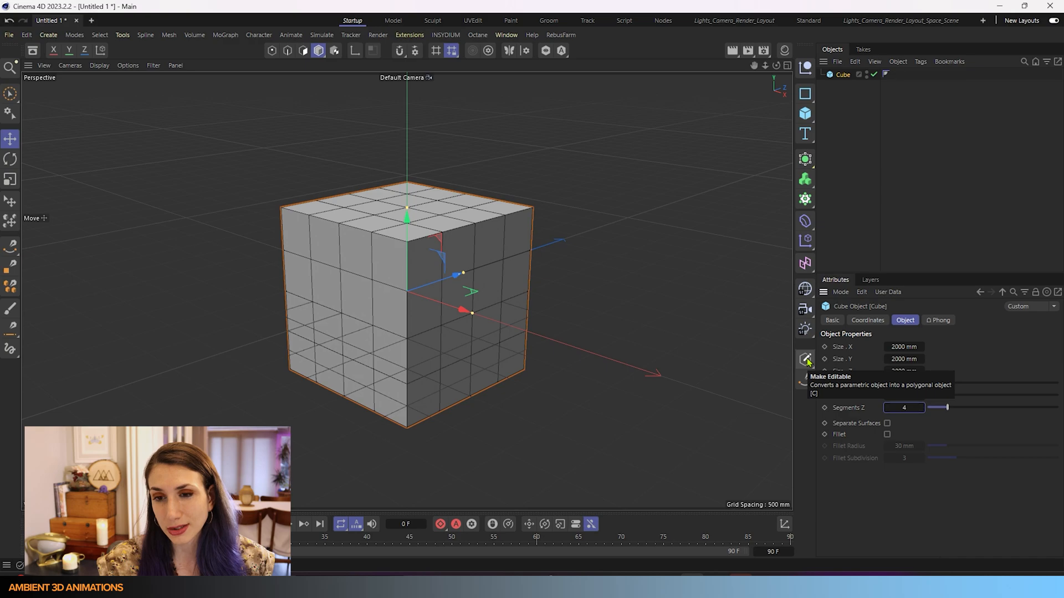
- Make the subdivided cube editable as a polygon object
{"action": "left_click", "coordinate": [805, 360]}
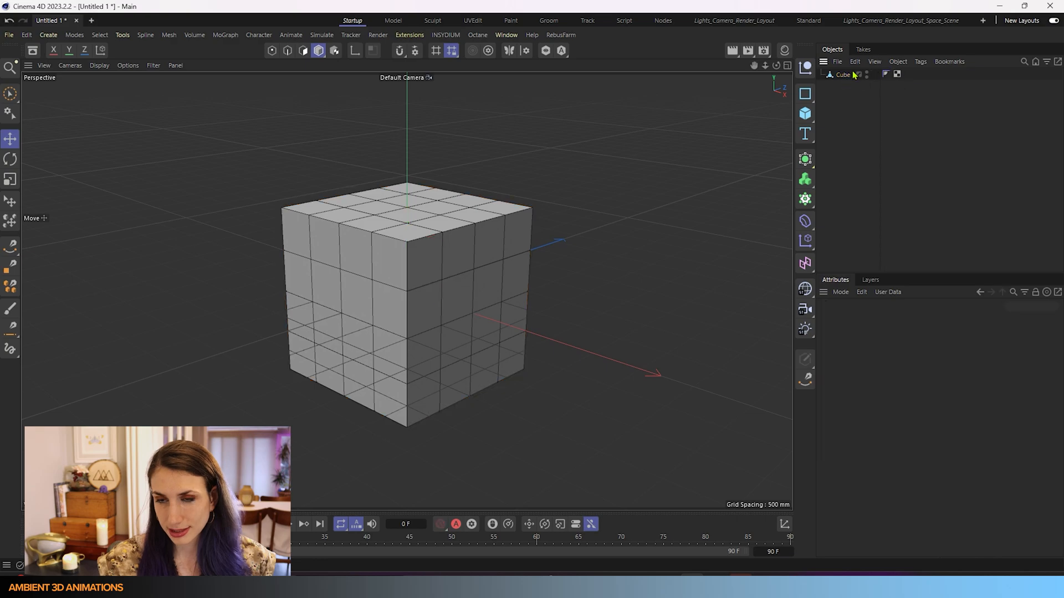
{"action": "mouse_move", "coordinate": [841, 75]}
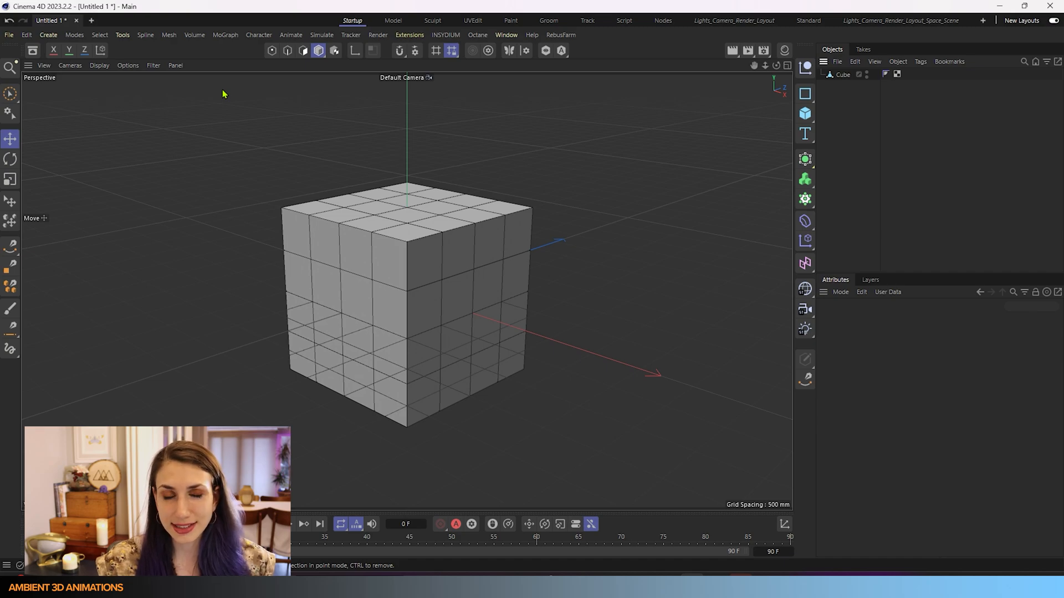
{"action": "mouse_move", "coordinate": [318, 50]}
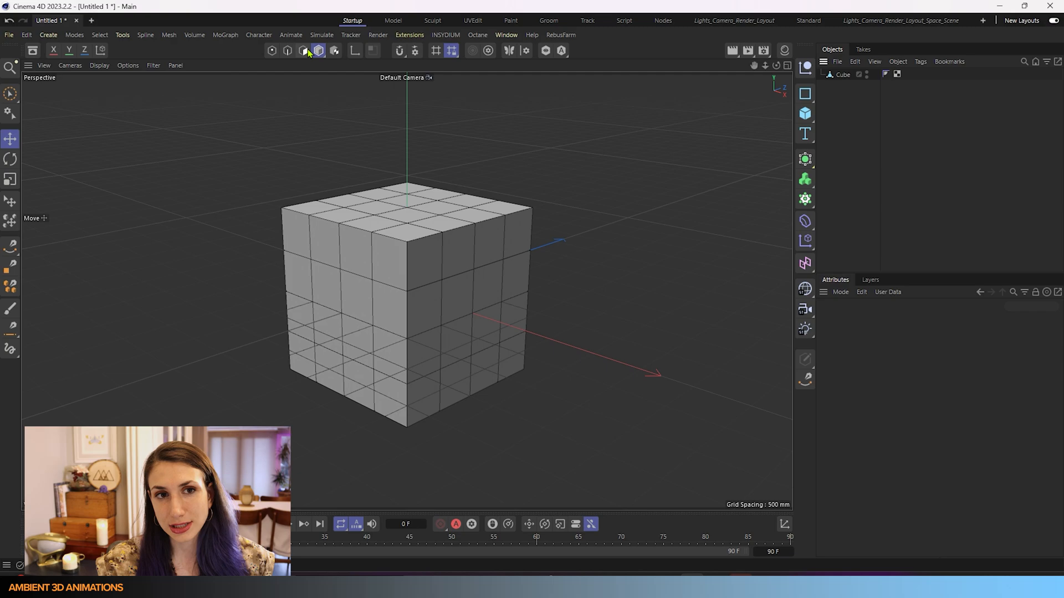
- In Polygon mode, brush-select a 2×2 patch of polygons on the cube's left face
{"action": "left_click", "coordinate": [302, 50]}
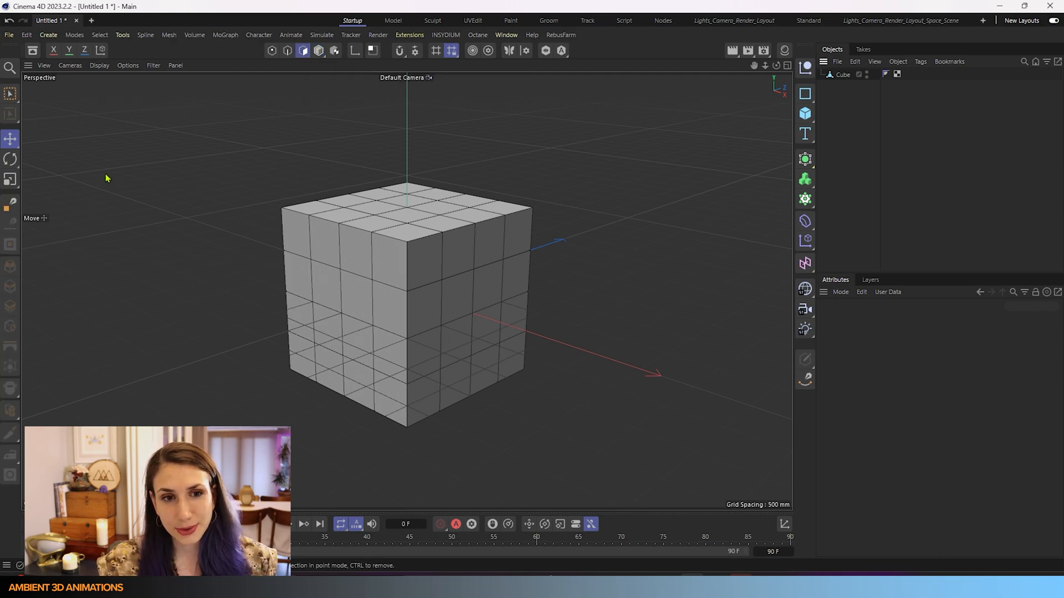
{"action": "left_click", "coordinate": [10, 94]}
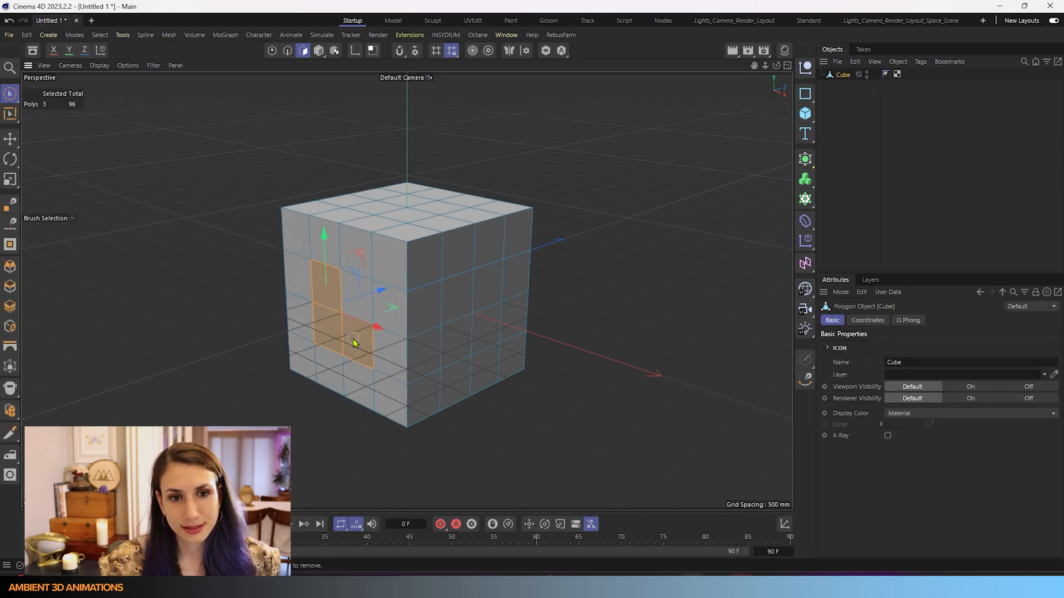
{"action": "left_click", "coordinate": [357, 303]}
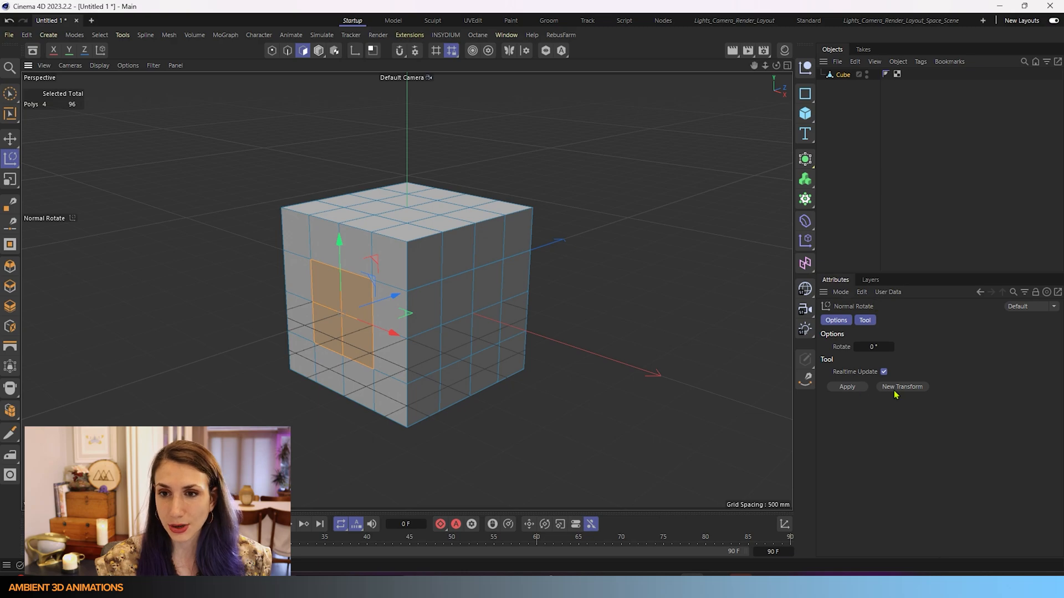
{"action": "mouse_move", "coordinate": [911, 296]}
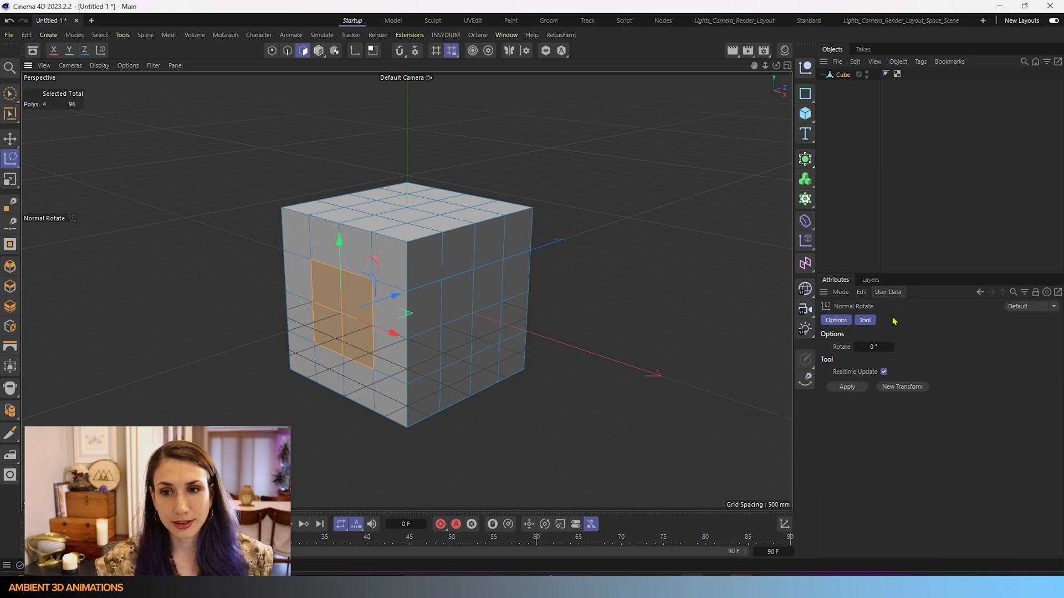
- Apply Normal Rotate with a 30° rotation to the left-face patch
{"action": "left_click", "coordinate": [874, 347]}
{"action": "type", "text": "30"}
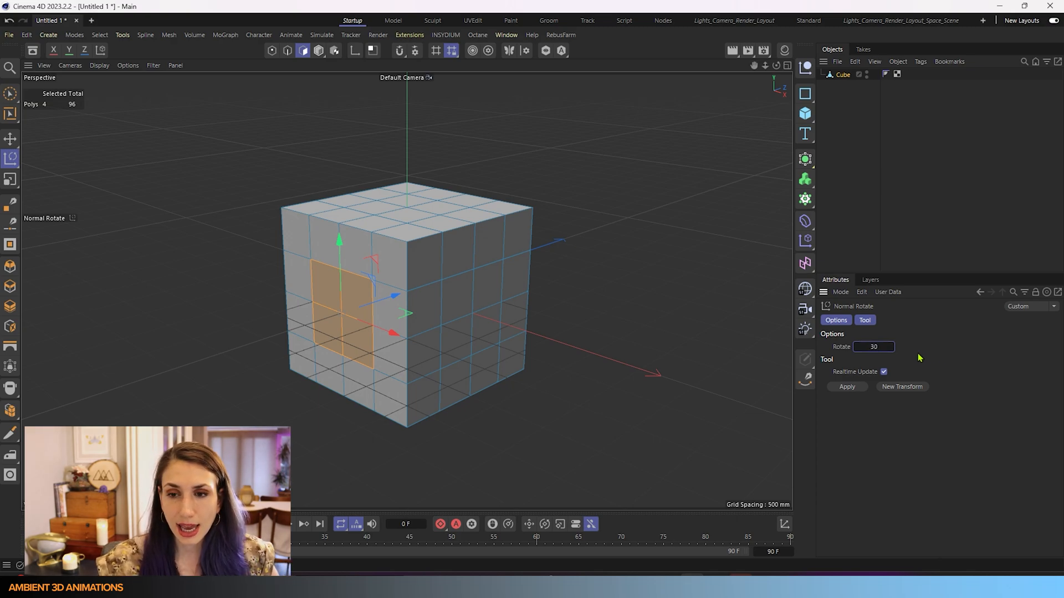
{"action": "left_click", "coordinate": [873, 347]}
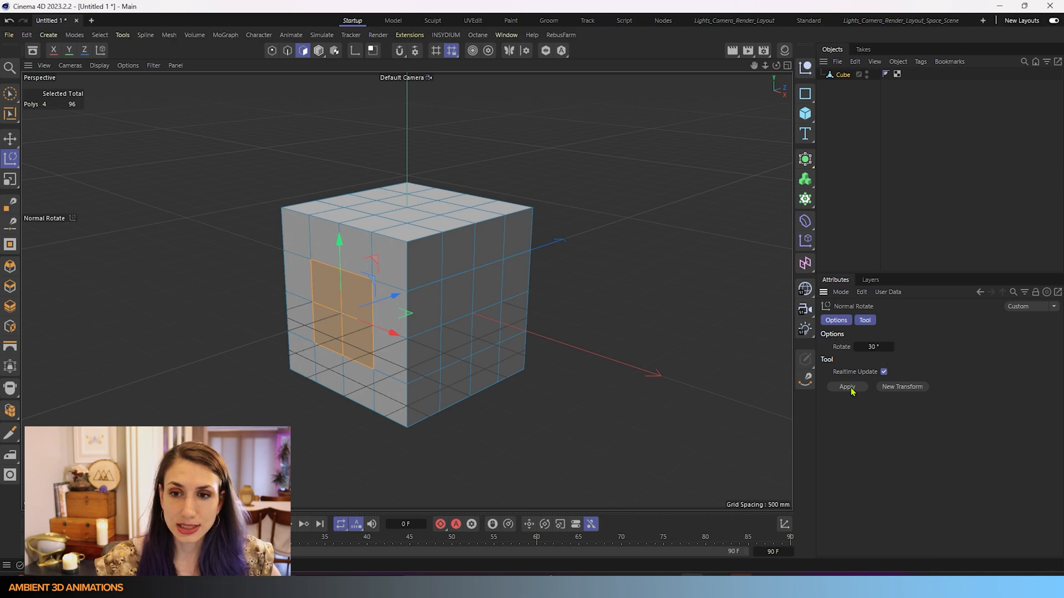
{"action": "left_click", "coordinate": [846, 386]}
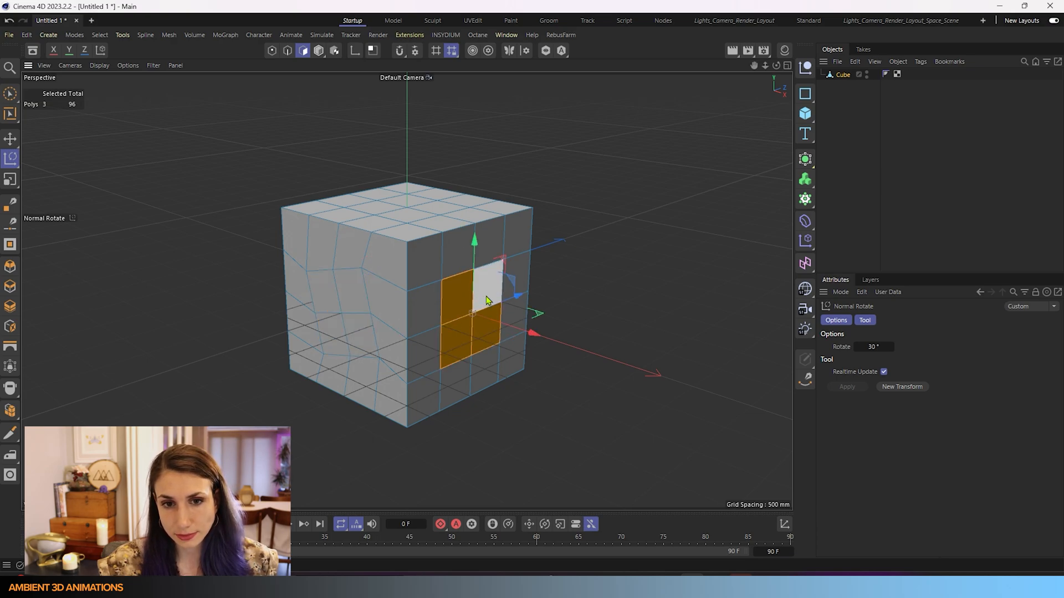
- Add another polygon to the right-face selection patch
{"action": "left_click", "coordinate": [487, 285]}
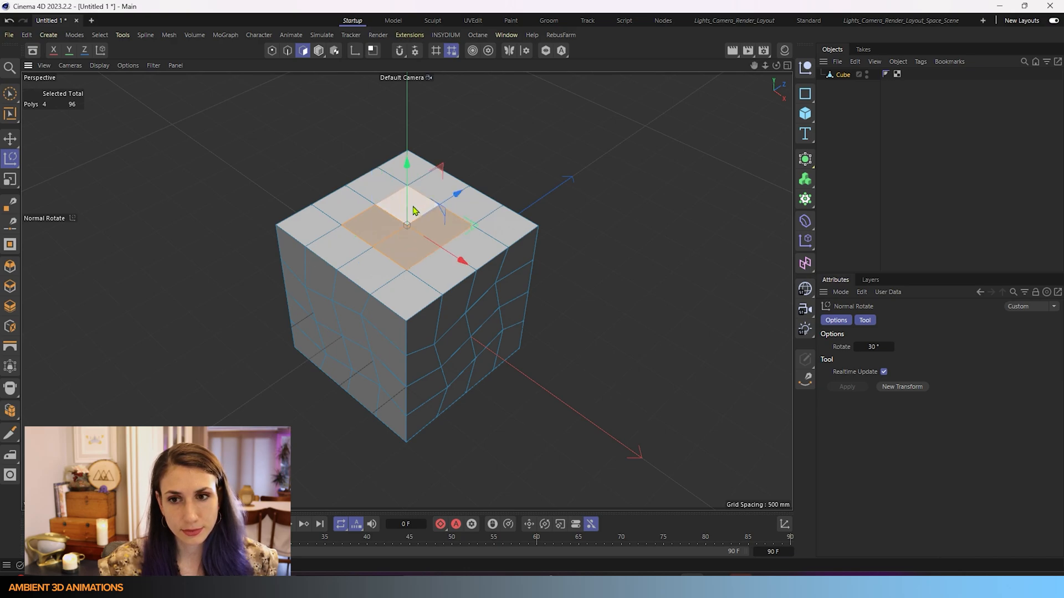
{"action": "mouse_move", "coordinate": [580, 208]}
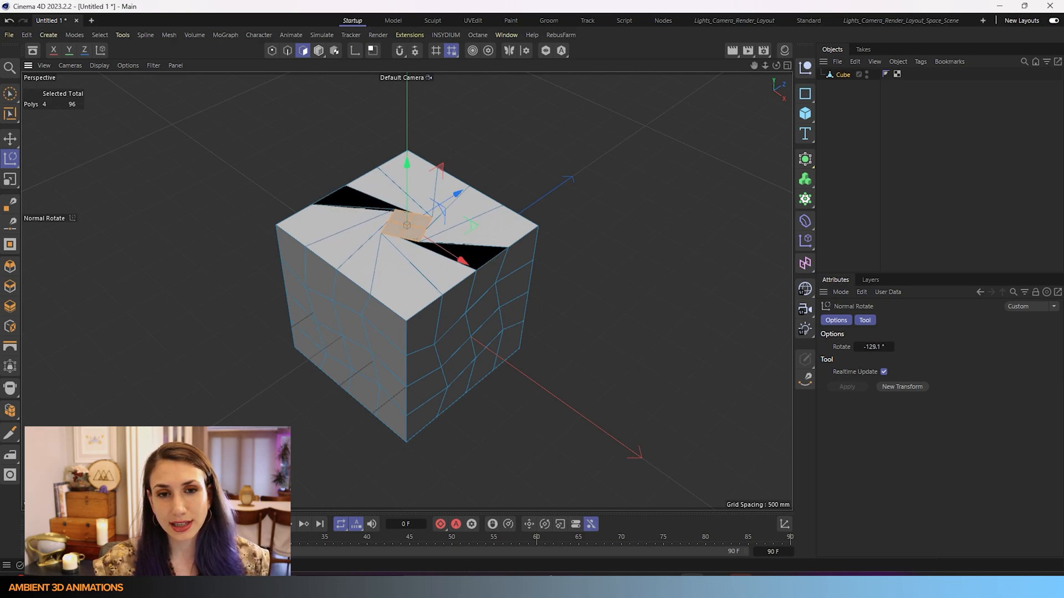
- Drag the Normal Rotate handle to twist the top centre patch about −67°
{"action": "left_click_drag", "start_coordinate": [408, 224], "coordinate": [420, 231]}
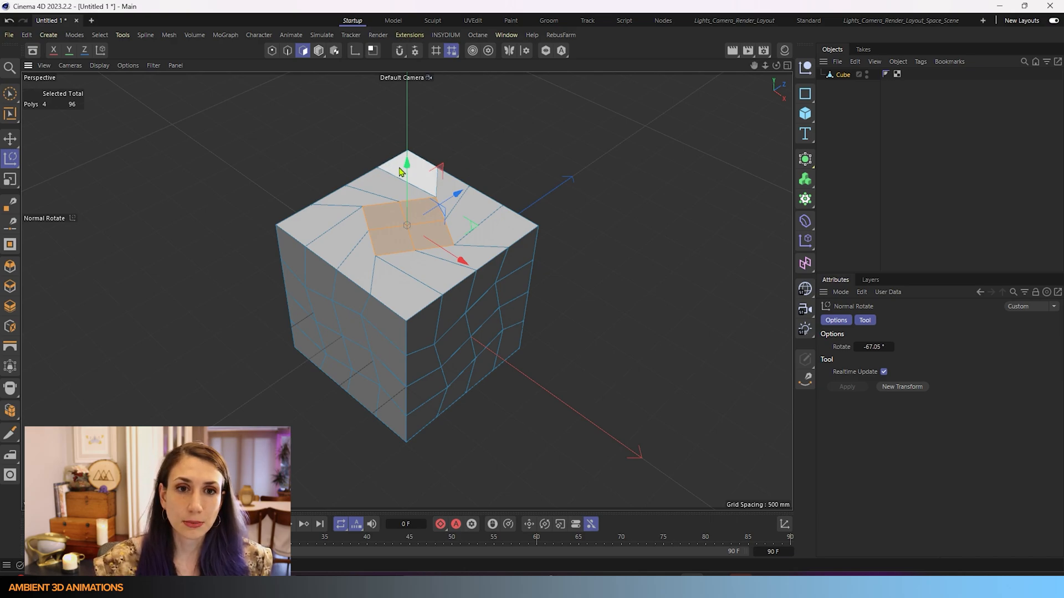
- Ctrl-drag the top patch upward into a tall extruded block, raising polygons to 104
{"action": "left_click_drag", "start_coordinate": [405, 163], "coordinate": [405, 102]}
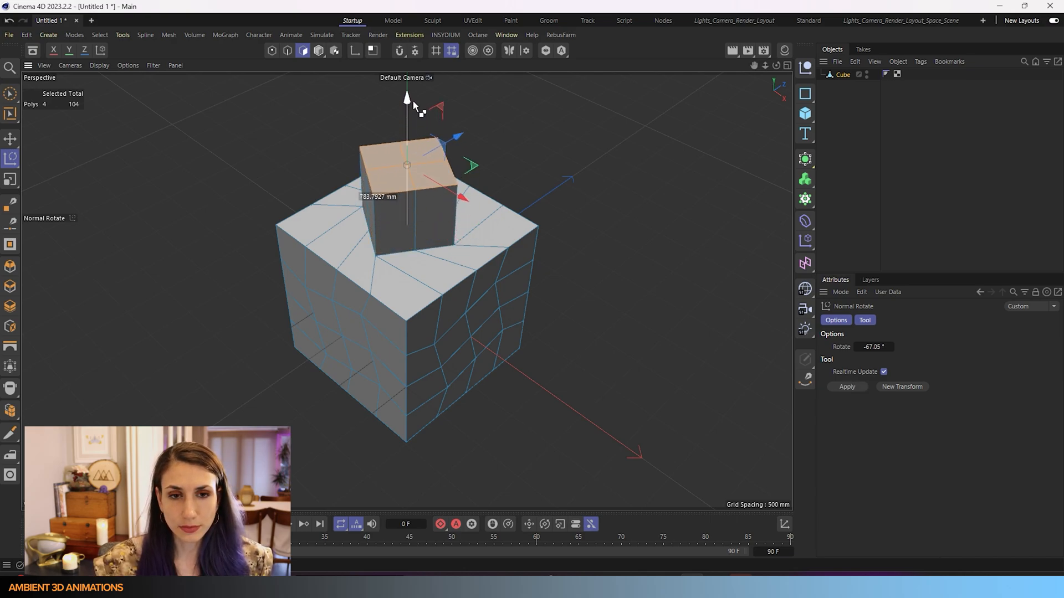
{"action": "left_click_drag", "start_coordinate": [405, 99], "coordinate": [405, 88]}
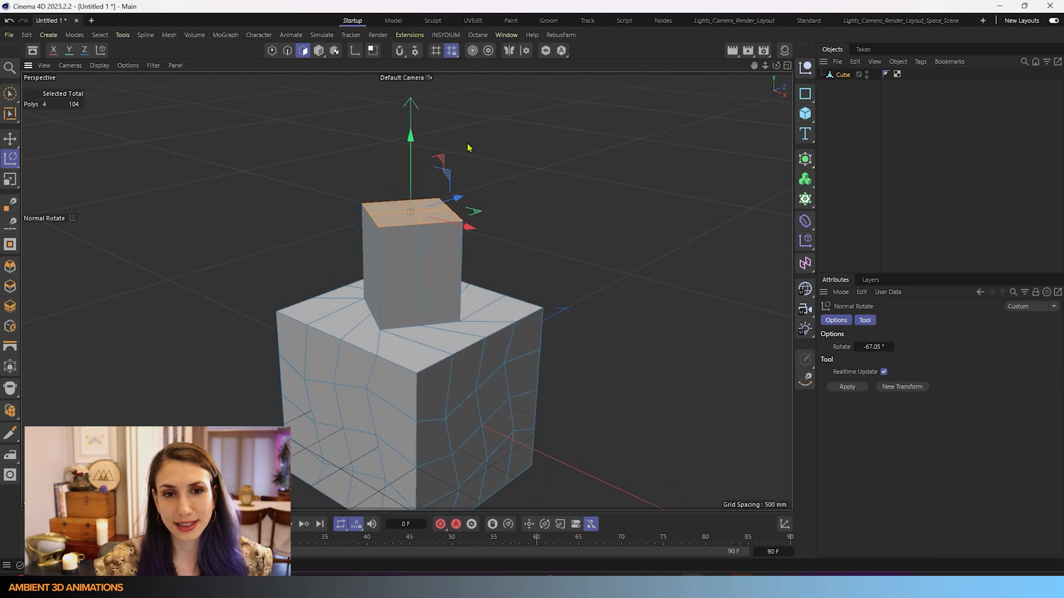
{"action": "mouse_move", "coordinate": [383, 95]}
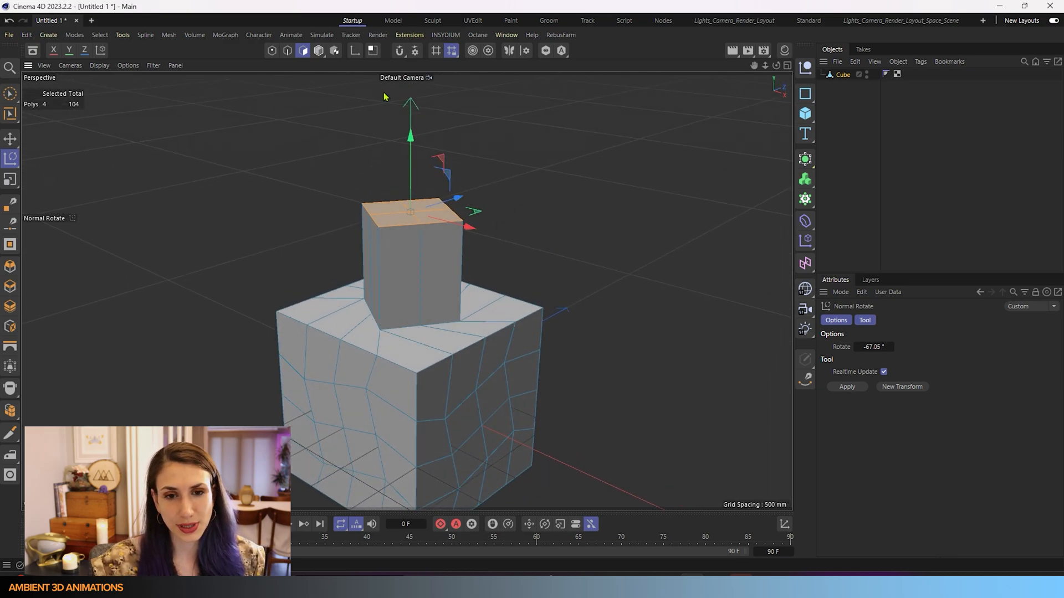